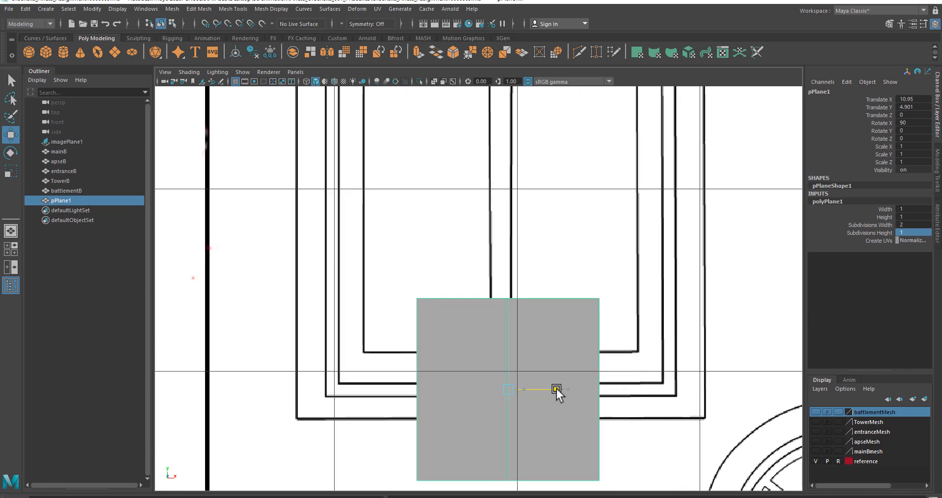
# Step: Squash pPlane1 vertically into a thin strip along the window's bottom sill line
pyautogui.click(184, 72)
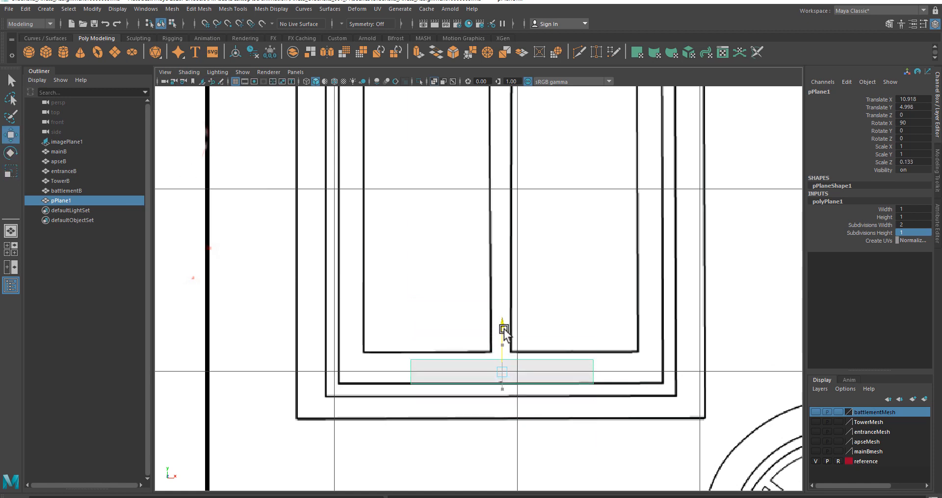
pyautogui.moveTo(503, 331); pyautogui.dragTo(500, 417)
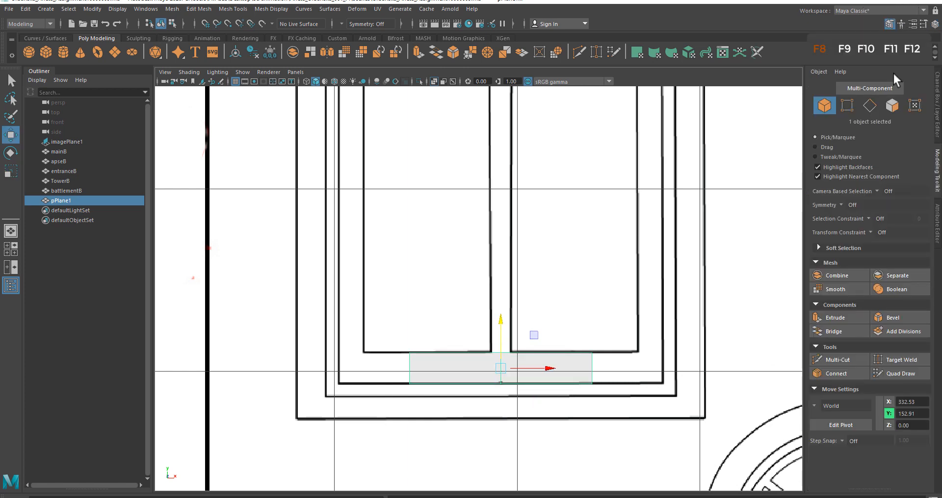
# Step: With Symmetry Object X, extrude the strip's end edges outward to the outermost frame lines
pyautogui.click(839, 205)
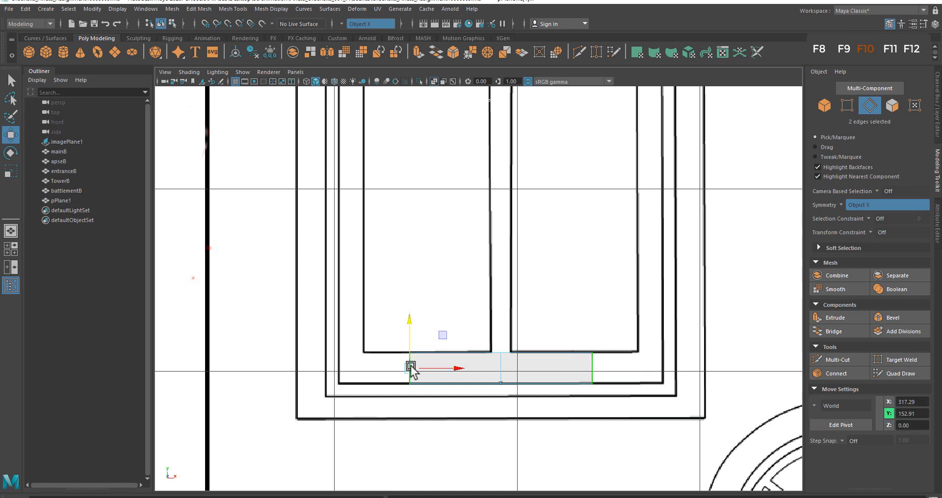
pyautogui.moveTo(411, 367); pyautogui.dragTo(528, 367)
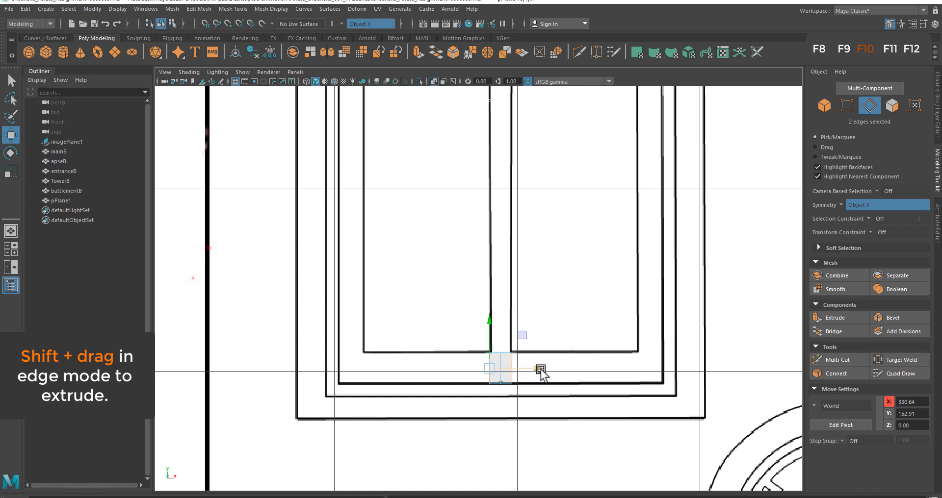
pyautogui.moveTo(541, 370); pyautogui.dragTo(411, 368)
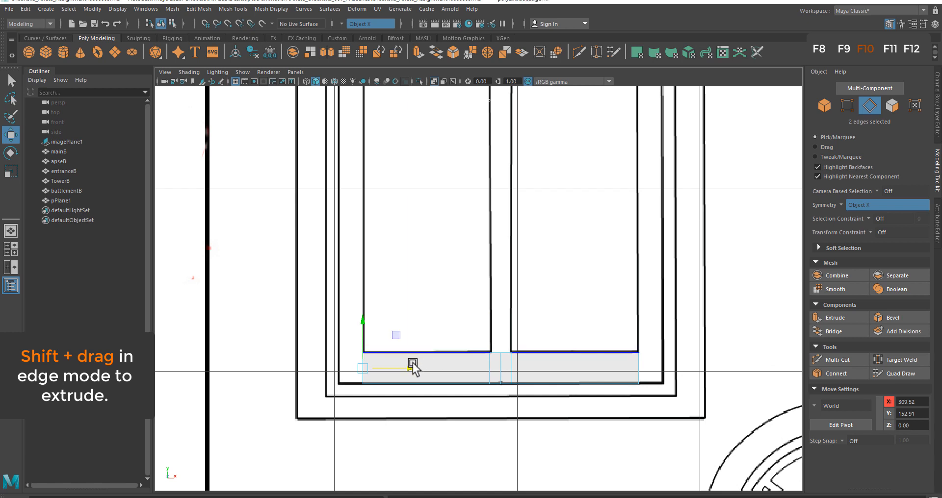
pyautogui.moveTo(414, 366); pyautogui.dragTo(387, 367)
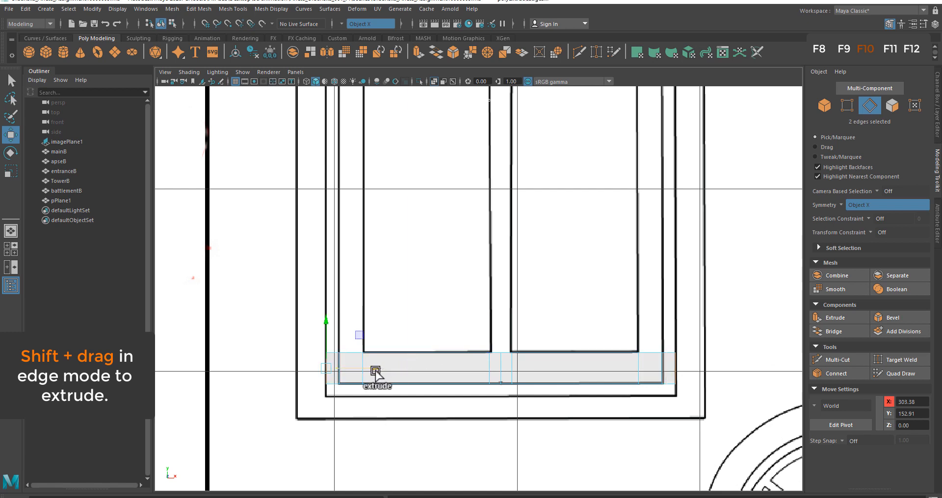
pyautogui.moveTo(376, 369); pyautogui.dragTo(354, 369)
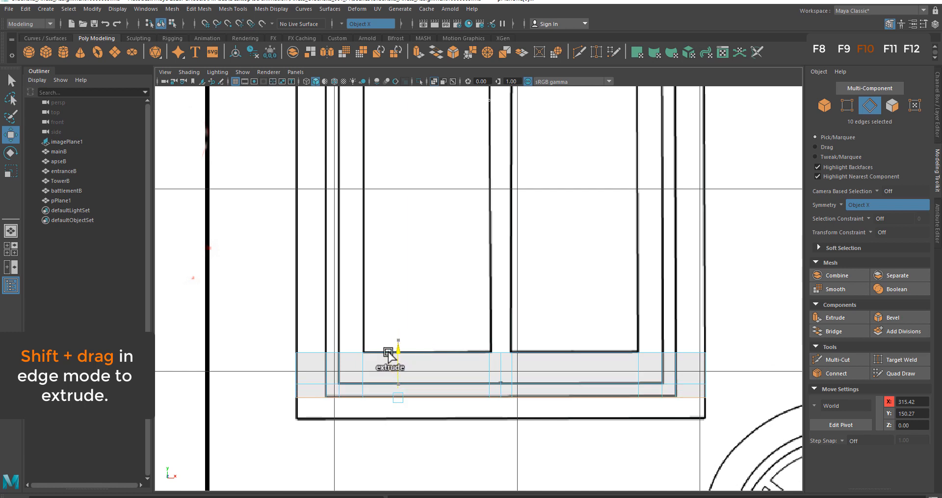
# Step: Extrude the bottom edges downward so the sill covers the stacked base lines
pyautogui.moveTo(397, 354); pyautogui.dragTo(493, 360)
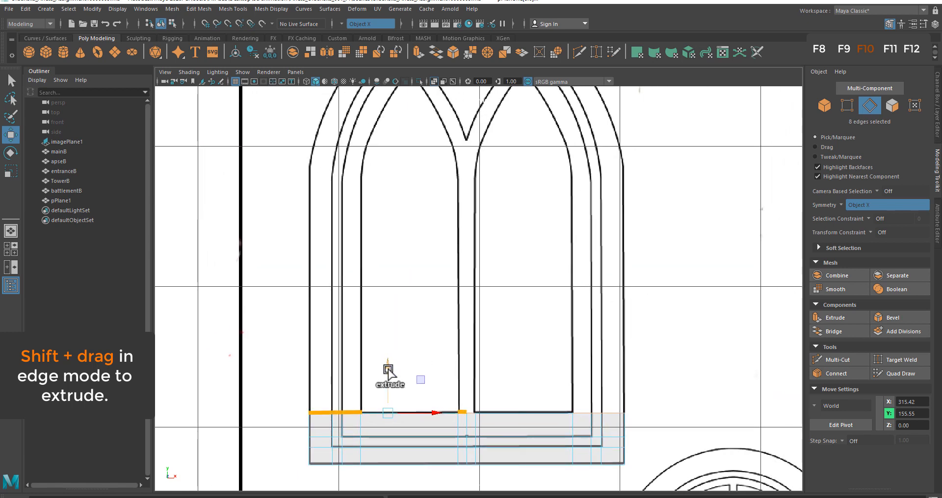
# Step: Extrude the column tops up the window sides to where the arch begins, starting the curve
pyautogui.moveTo(388, 412); pyautogui.dragTo(388, 157)
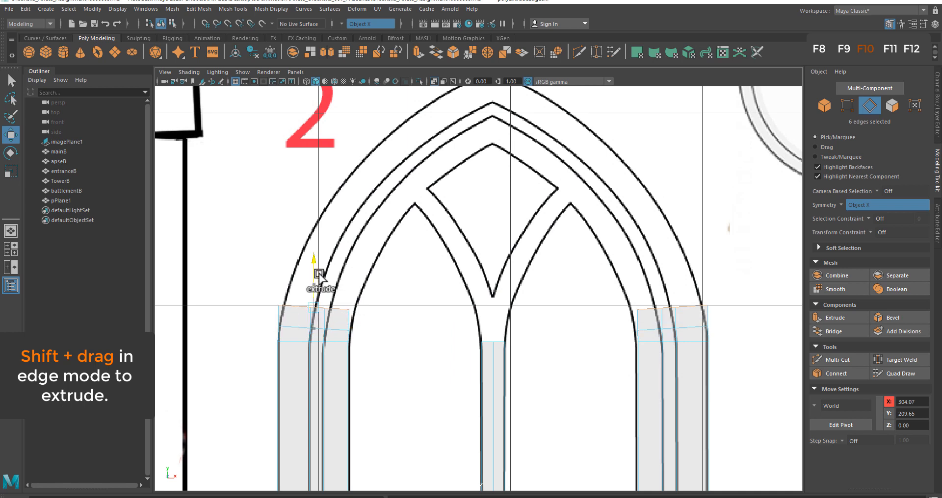
pyautogui.moveTo(320, 272); pyautogui.dragTo(319, 250)
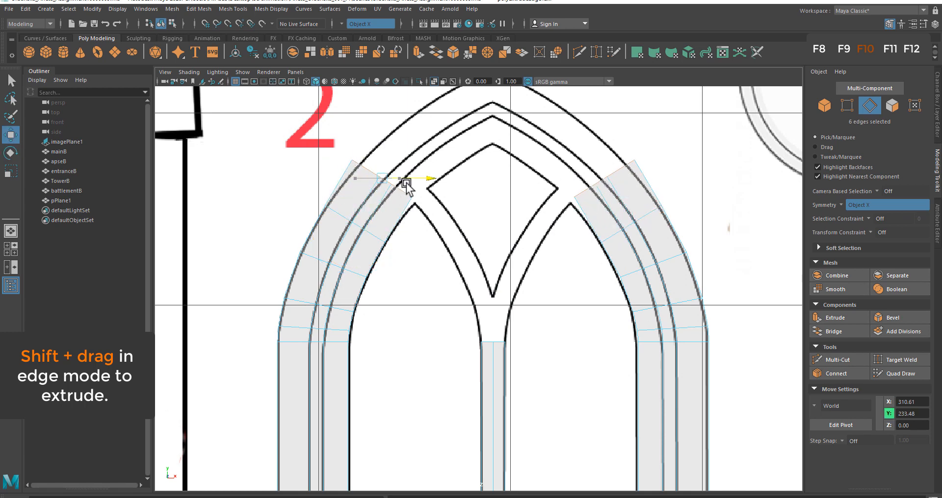
pyautogui.moveTo(402, 181); pyautogui.dragTo(395, 179)
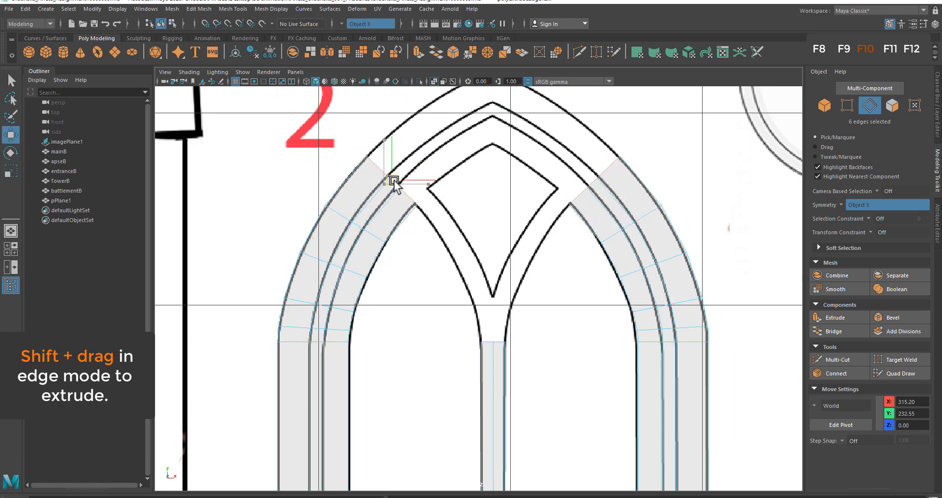
pyautogui.moveTo(395, 181); pyautogui.dragTo(406, 167)
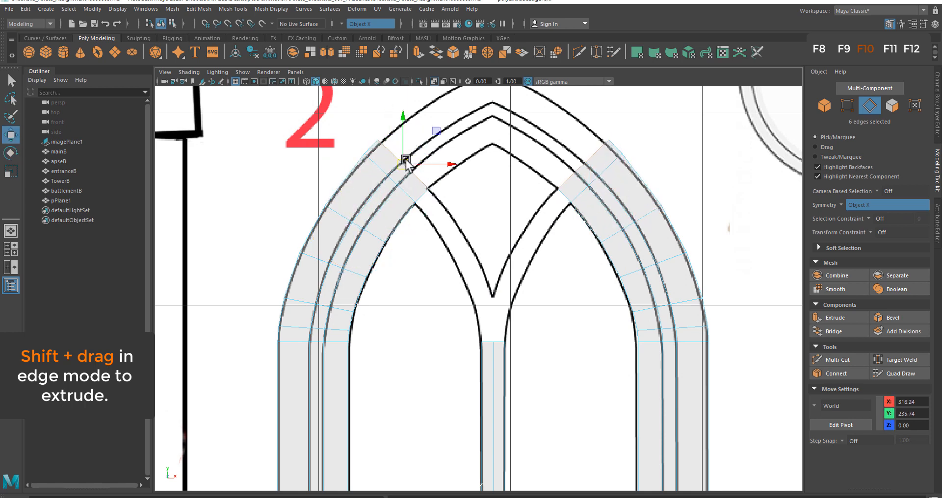
# Step: Extrude, move and tilt further sections so the band follows the arch toward its apex
pyautogui.moveTo(407, 161); pyautogui.dragTo(432, 160)
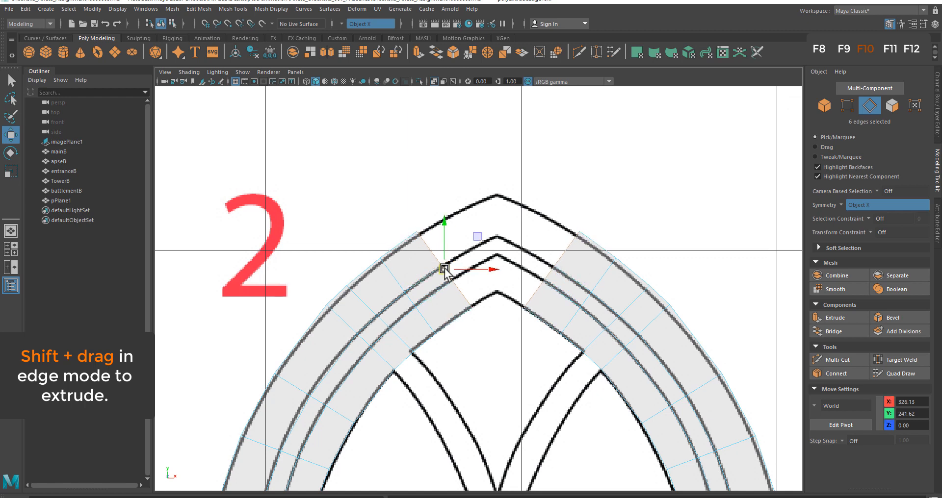
pyautogui.moveTo(444, 269); pyautogui.dragTo(474, 251)
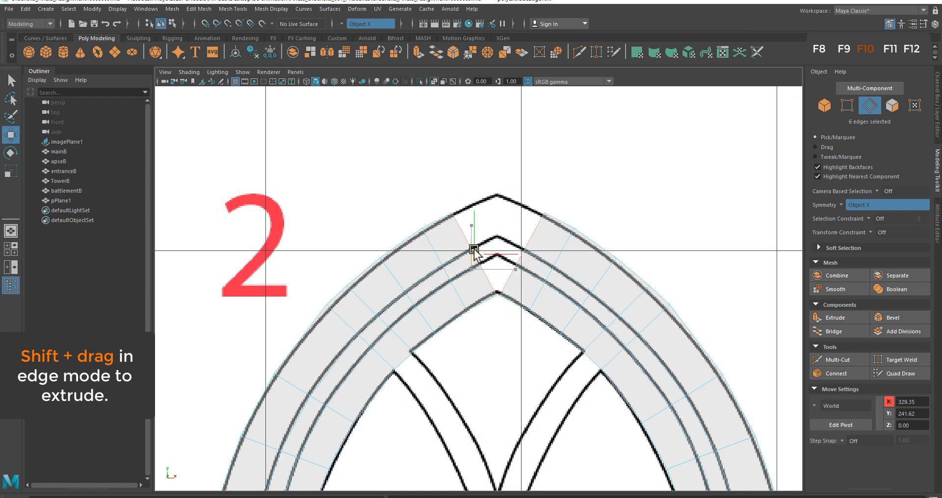
pyautogui.moveTo(475, 252); pyautogui.dragTo(467, 213)
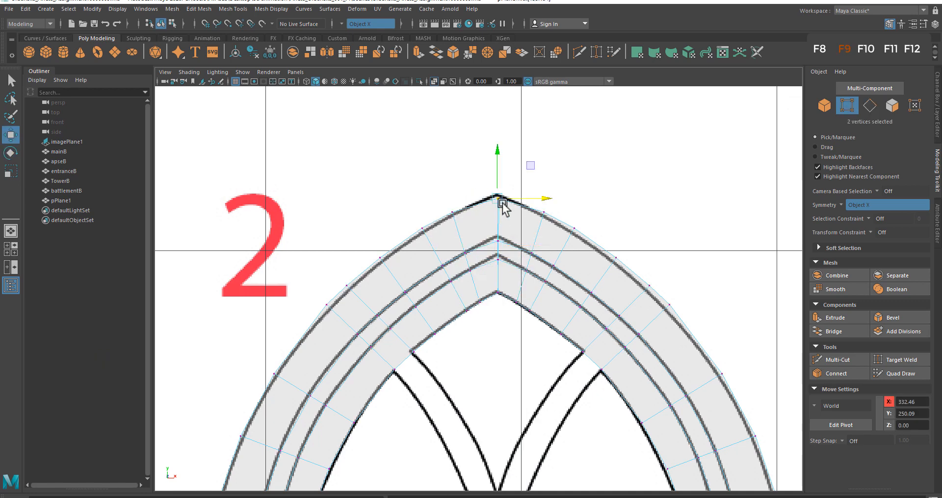
# Step: Pull the apex vertices of both arch halves together into a single pointed tip
pyautogui.moveTo(499, 198); pyautogui.dragTo(382, 258)
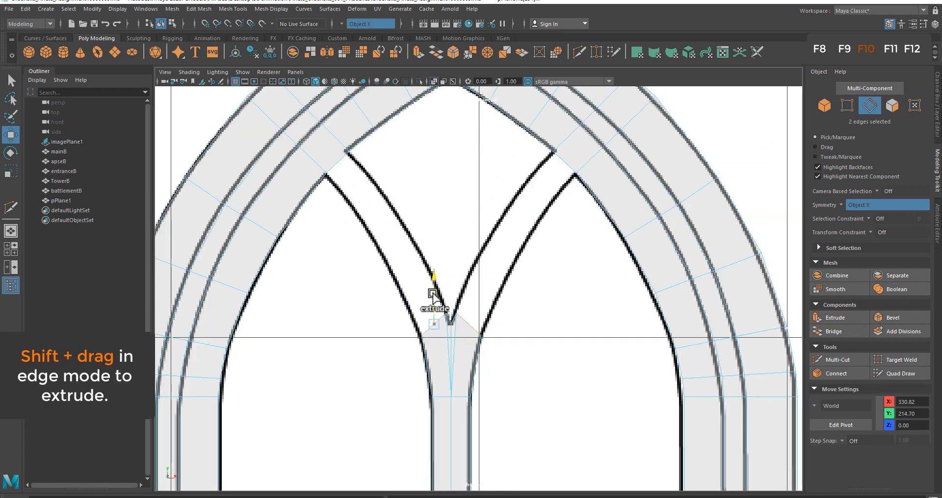
# Step: Extrude the mullion up into the inner arches and bridge them into the outer arch band
pyautogui.moveTo(434, 295); pyautogui.dragTo(425, 215)
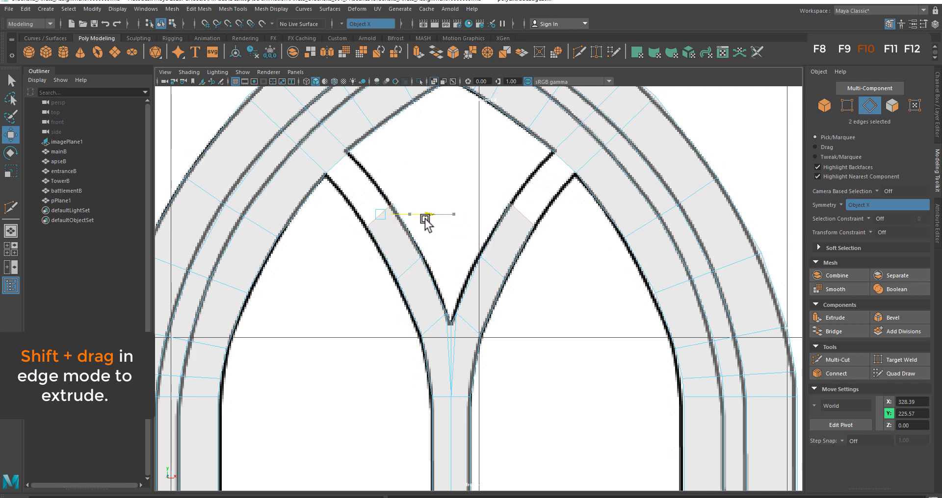
pyautogui.moveTo(426, 215); pyautogui.dragTo(384, 187)
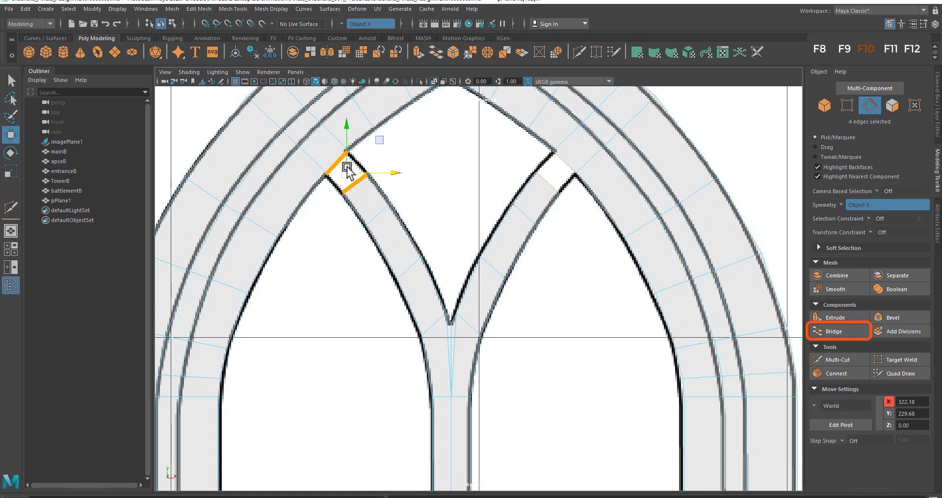
pyautogui.click(834, 331)
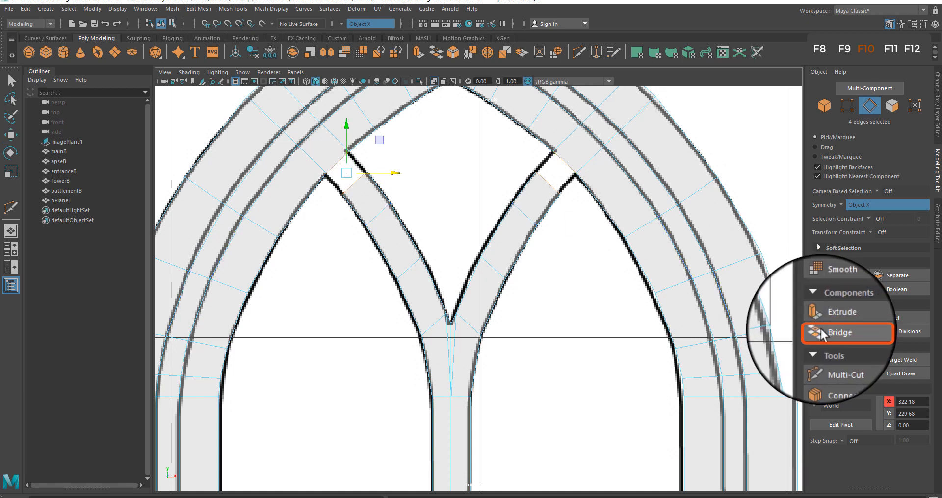
pyautogui.click(841, 333)
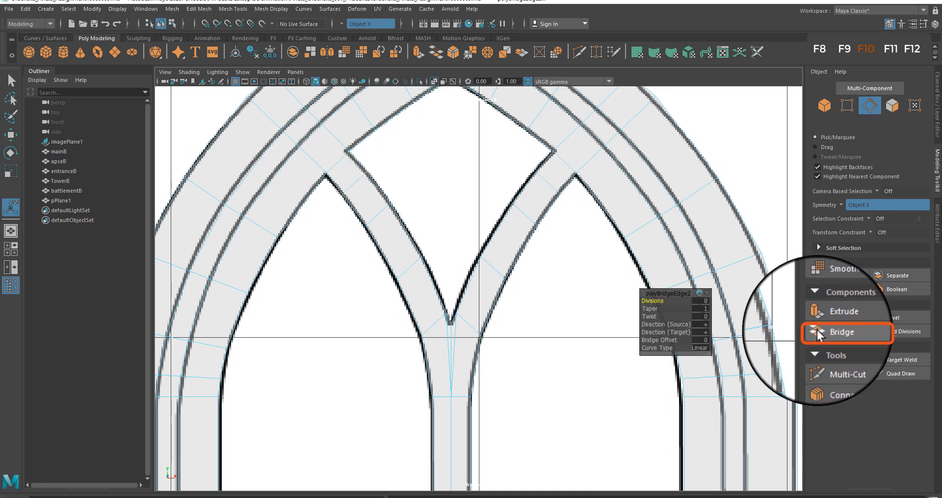
pyautogui.moveTo(816, 338)
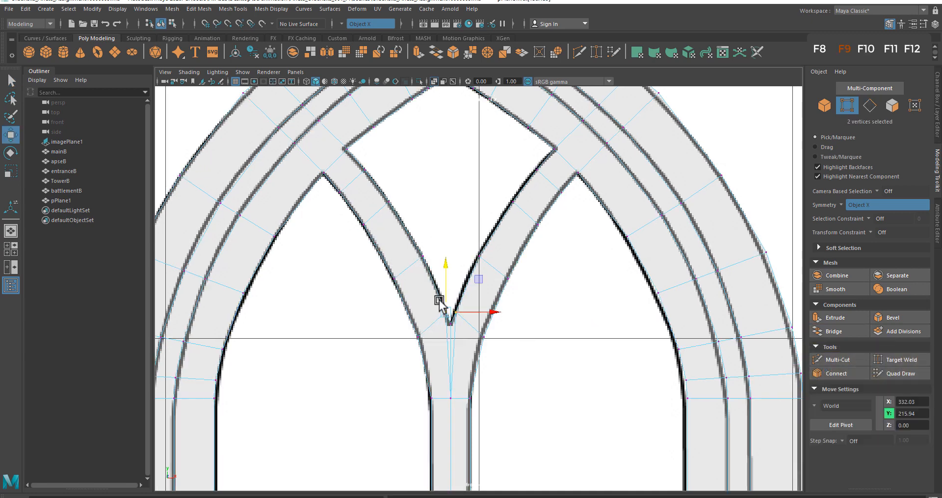
# Step: Select and straighten the junction vertices where the inner arches meet the mullion
pyautogui.click(887, 205)
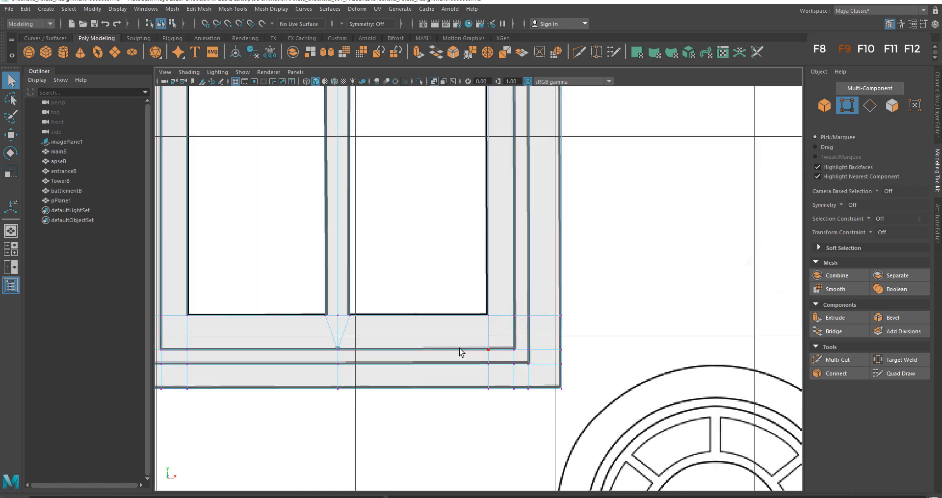
# Step: Enable Object X symmetry and toggle X-Ray shading in the front viewport
pyautogui.click(840, 205)
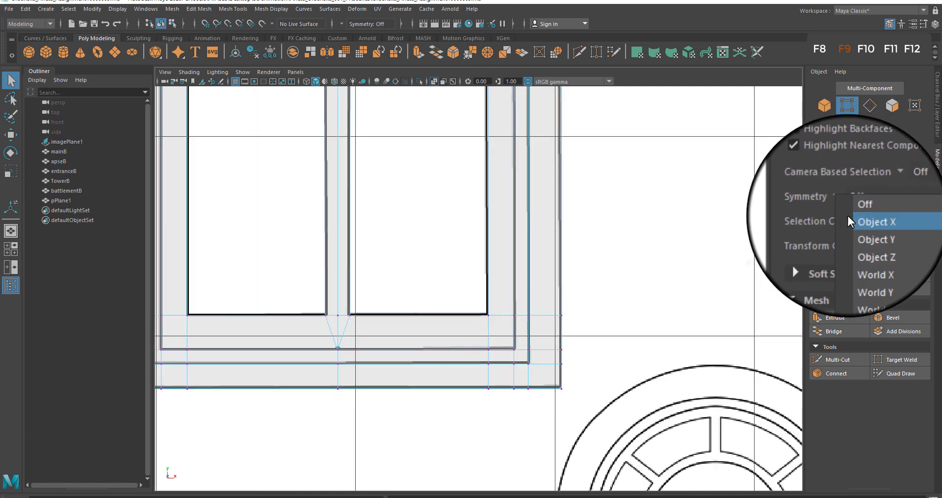
pyautogui.click(876, 221)
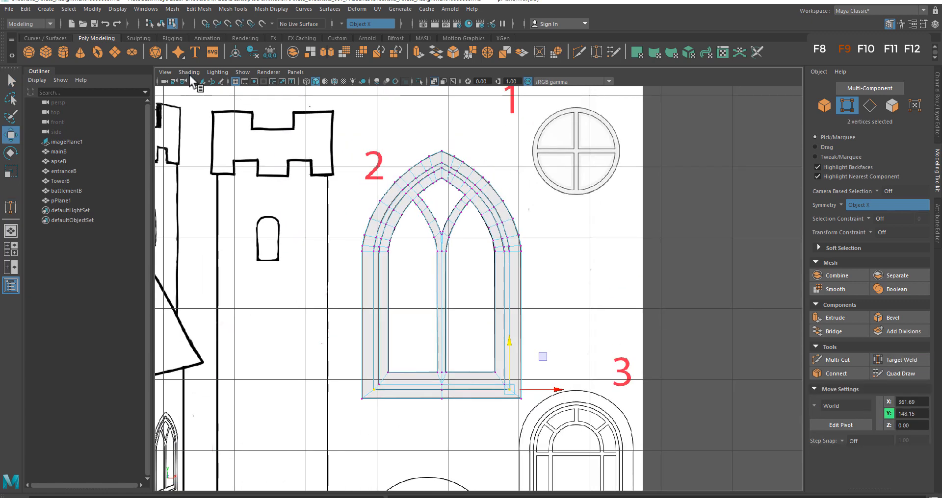
pyautogui.click(189, 72)
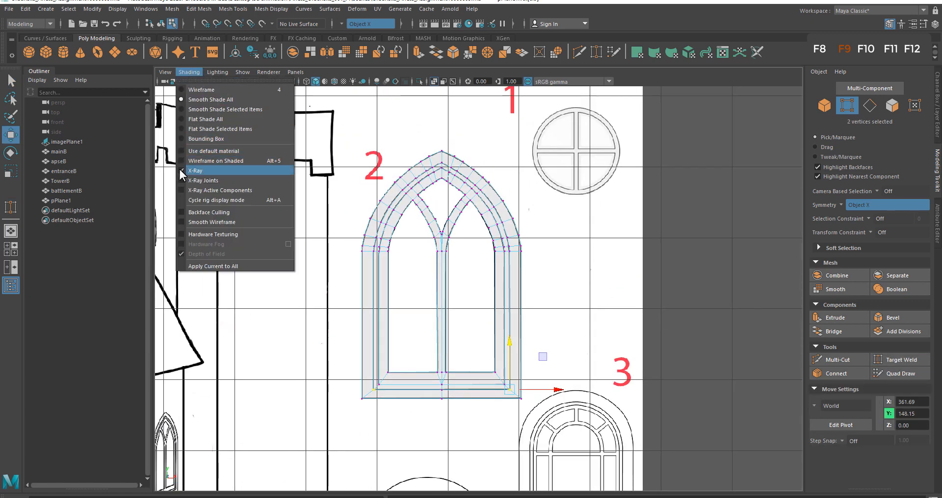
pyautogui.click(195, 170)
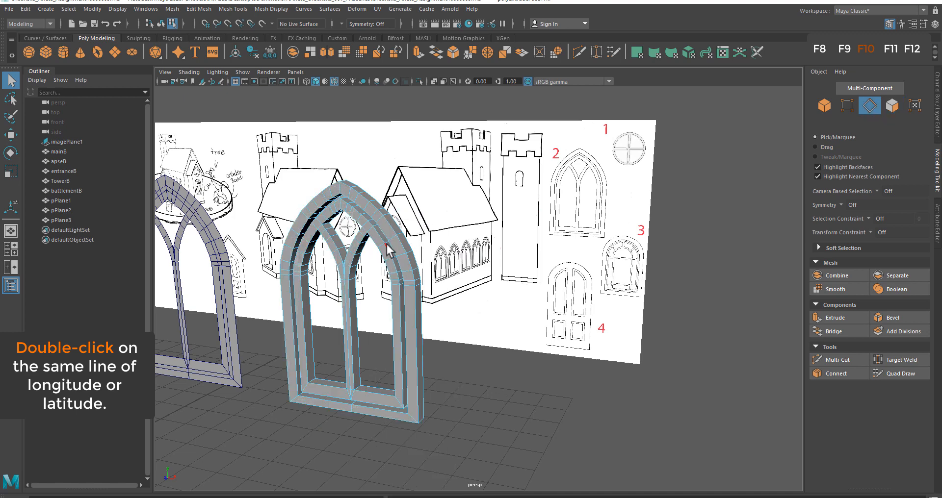
# Step: Bevel two long edge loops around the thickened frame's border
pyautogui.doubleClick(386, 251)
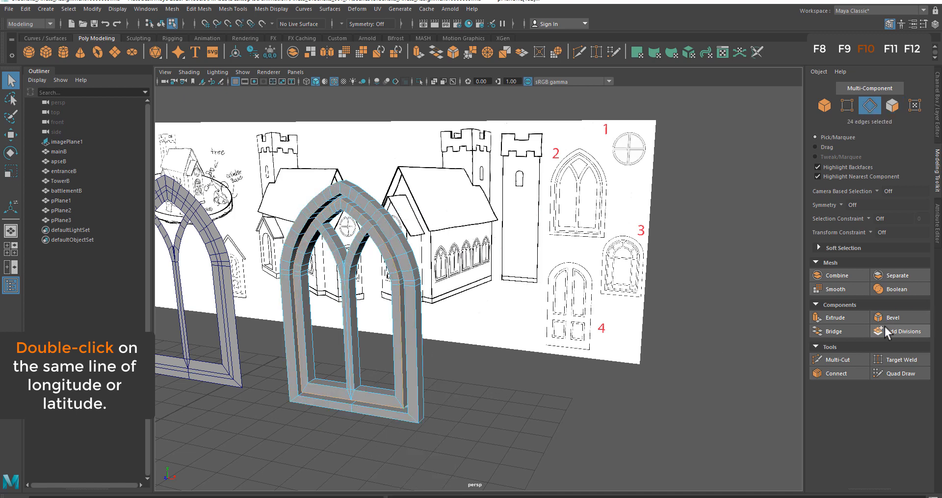
pyautogui.click(893, 317)
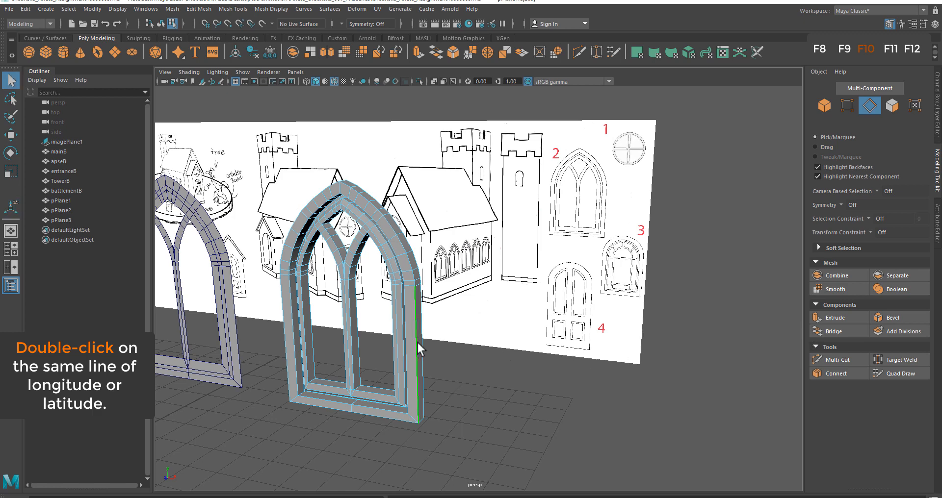
pyautogui.doubleClick(416, 348)
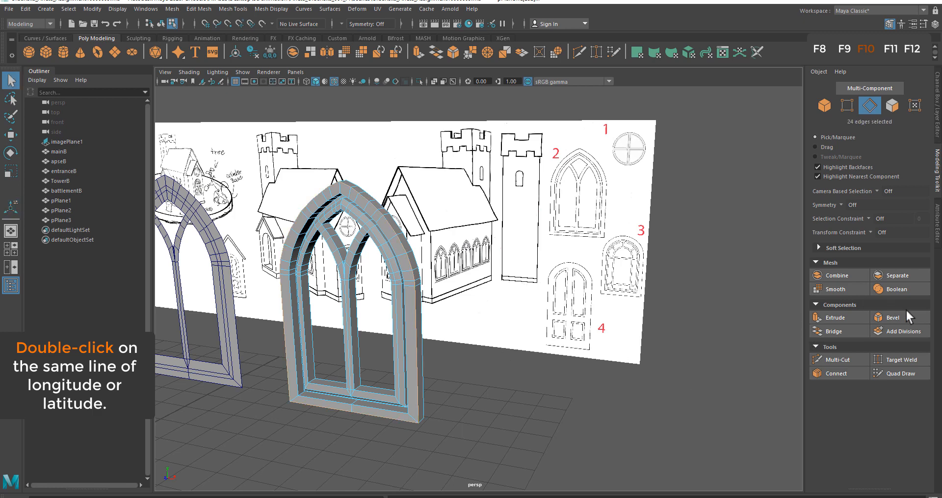
pyautogui.click(893, 317)
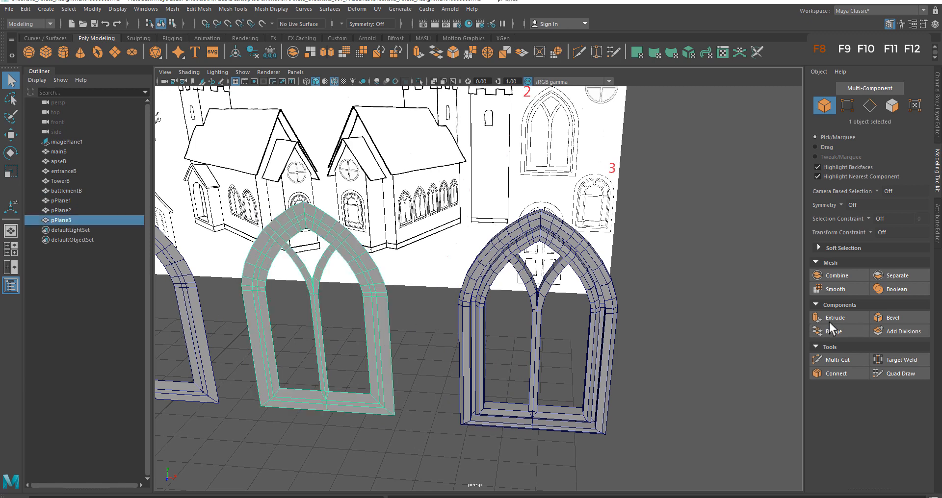
# Step: Extrude the front ring of frame faces inward with a set Thickness for a stepped rim
pyautogui.click(836, 317)
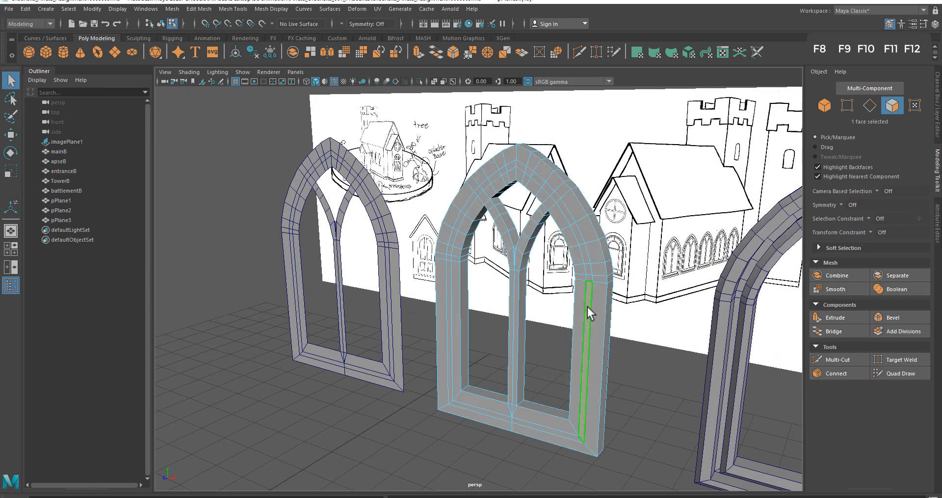
pyautogui.click(587, 269)
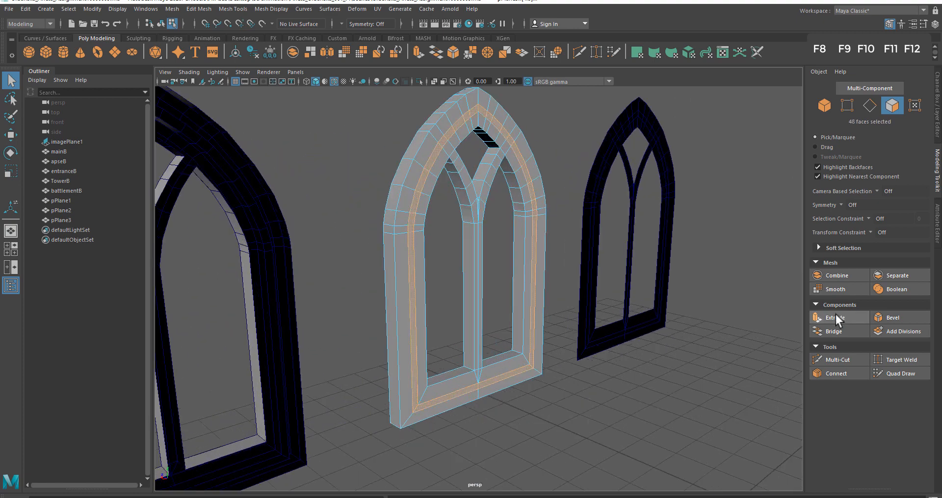
pyautogui.click(834, 317)
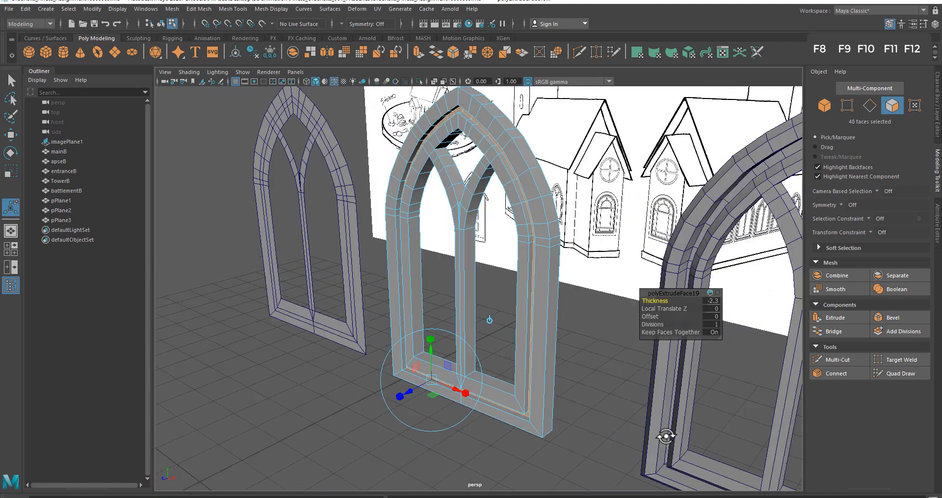
pyautogui.doubleClick(542, 287)
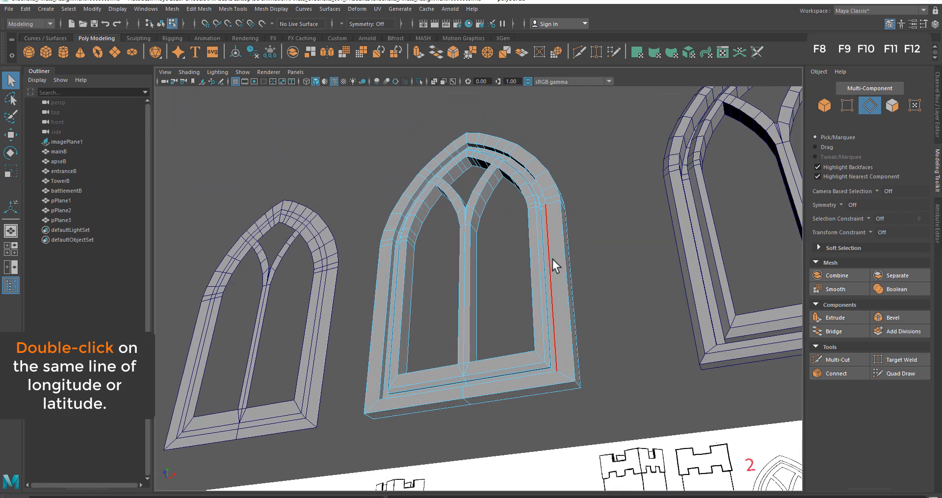
# Step: Select the edge loop along the frame side to isolate the solid arch slab shape
pyautogui.click(891, 317)
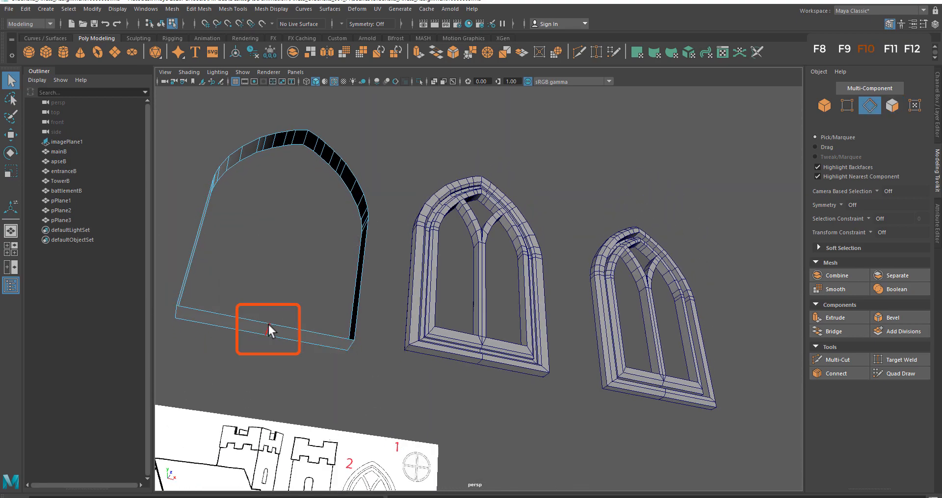
# Step: Delete the stray bottom edge of the arch slab together with its vertices
pyautogui.click(267, 331)
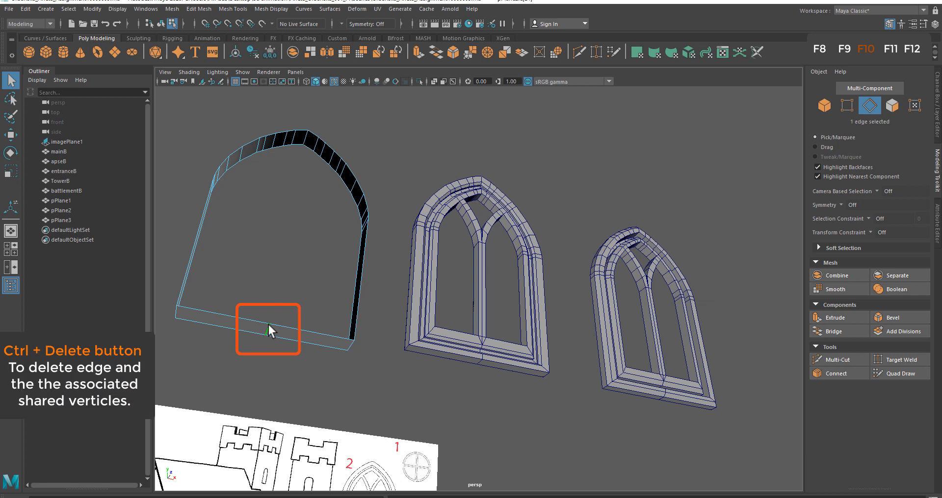
pyautogui.rightClick(269, 331)
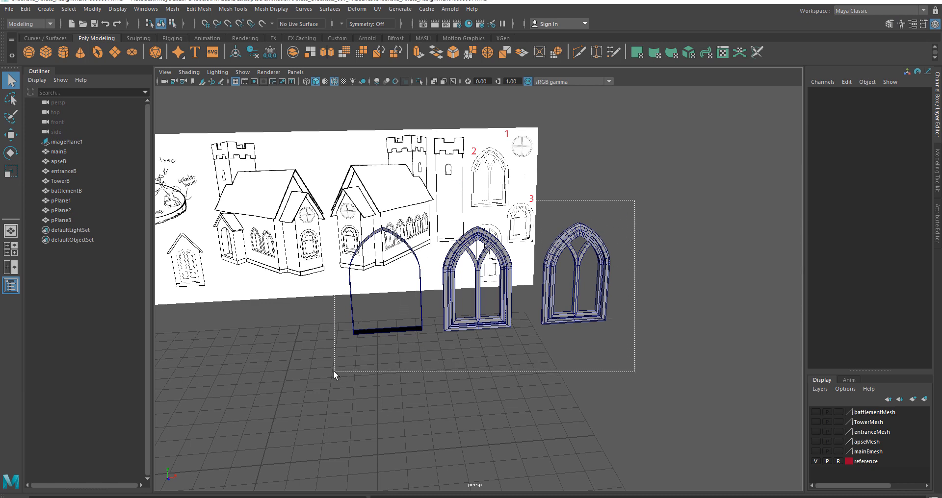
# Step: Create a display layer from the three window meshes and rename it window01
pyautogui.click(819, 388)
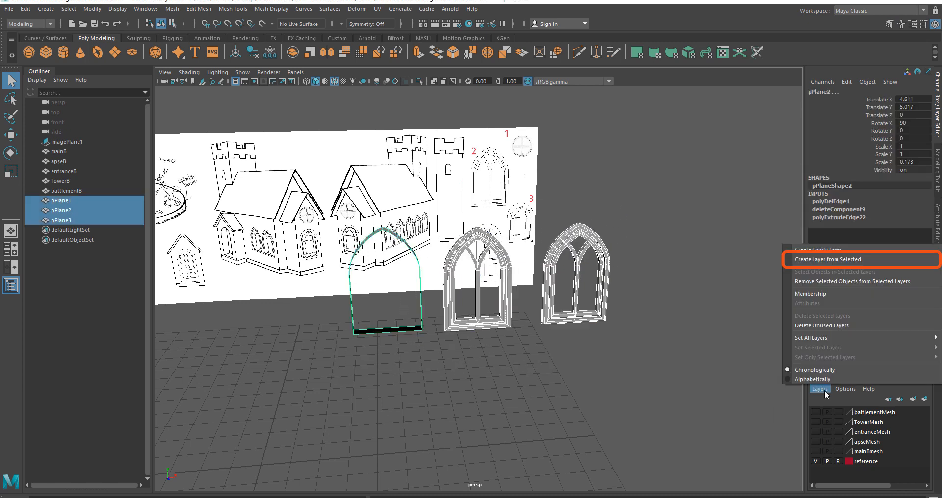
pyautogui.click(829, 259)
pyautogui.write('windows')
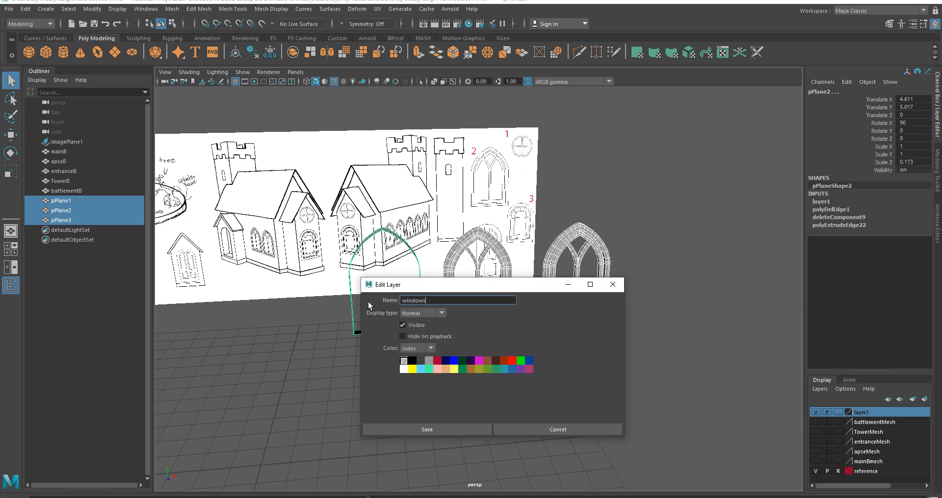
pyautogui.click(427, 430)
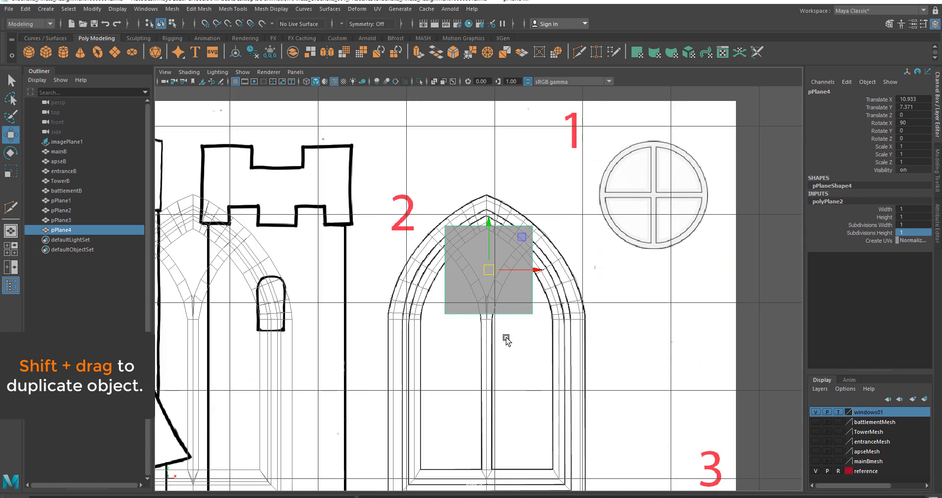
# Step: Duplicate the glass plane into the arch top and reshape it into a pointed diamond pane
pyautogui.moveTo(488, 270); pyautogui.dragTo(357, 270)
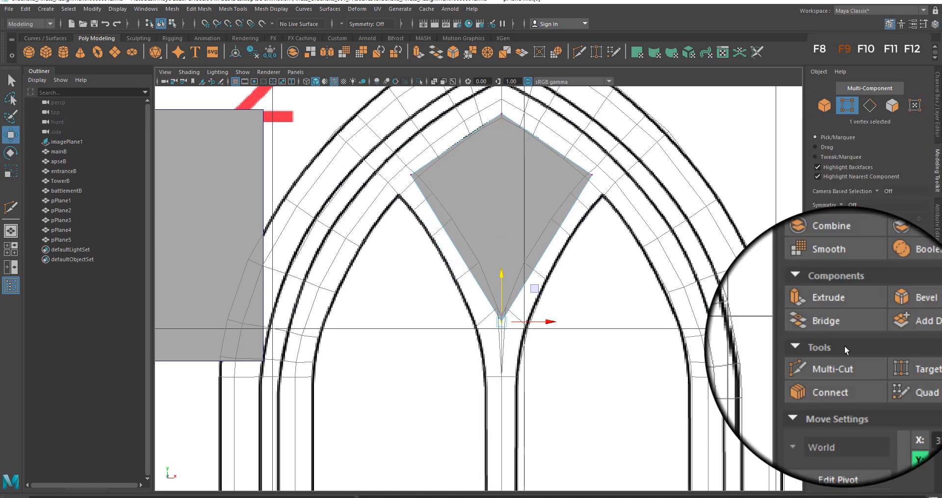
pyautogui.click(838, 359)
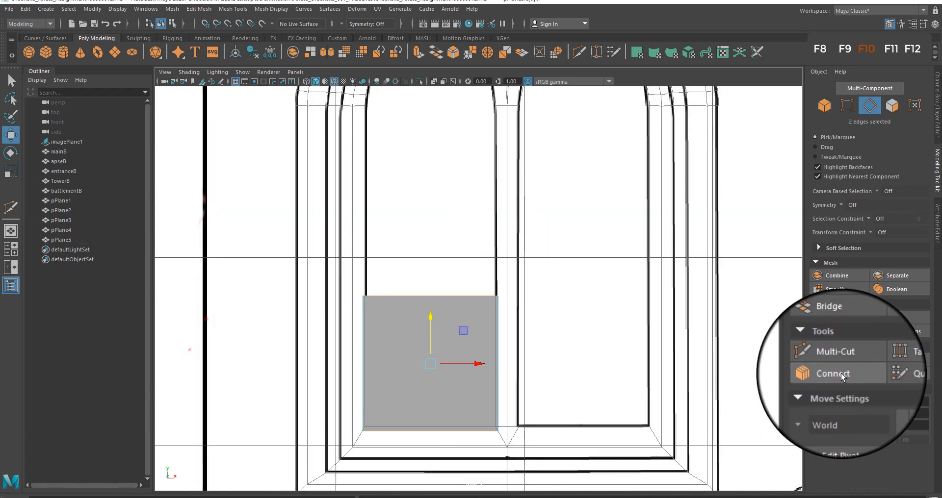
# Step: Connect the plane's two selected edges so it can be shaped into the tall left pane
pyautogui.click(833, 373)
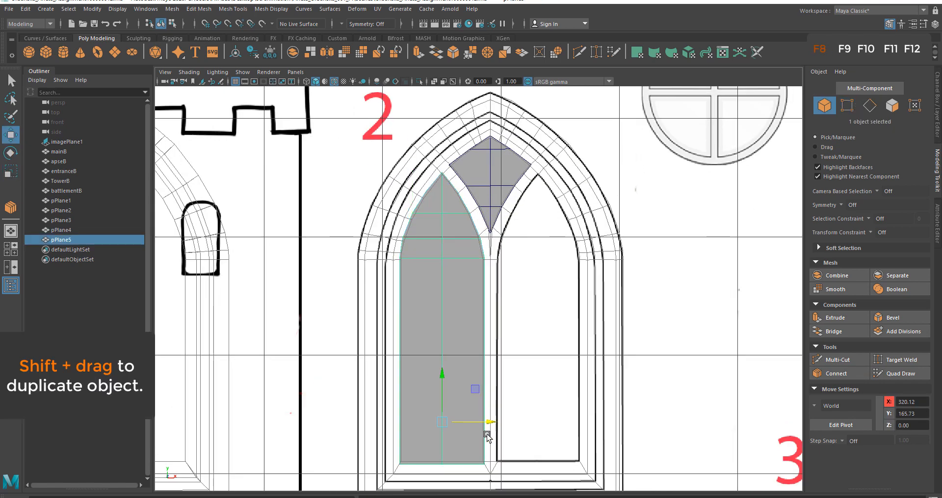
# Step: Duplicate the tall pane into the right opening and combine the three glass panes into one mesh
pyautogui.moveTo(475, 420); pyautogui.dragTo(553, 417)
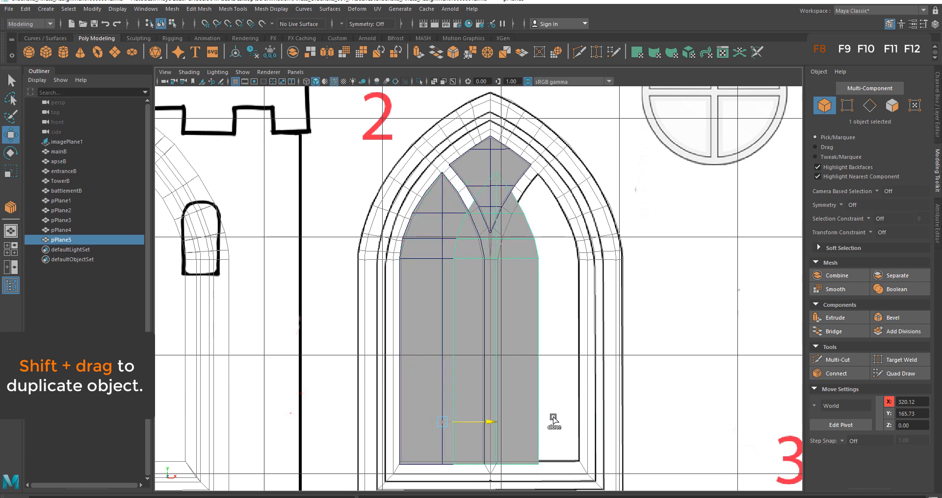
pyautogui.moveTo(472, 419); pyautogui.dragTo(574, 411)
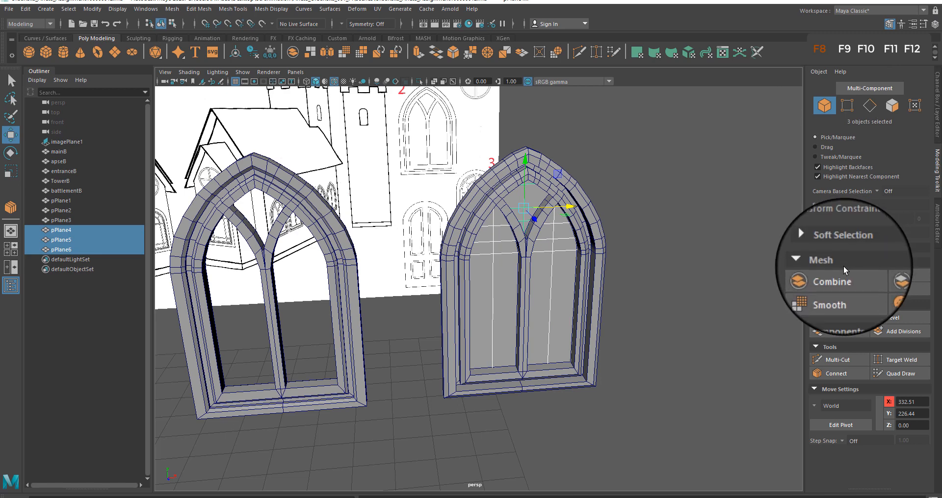
pyautogui.click(834, 275)
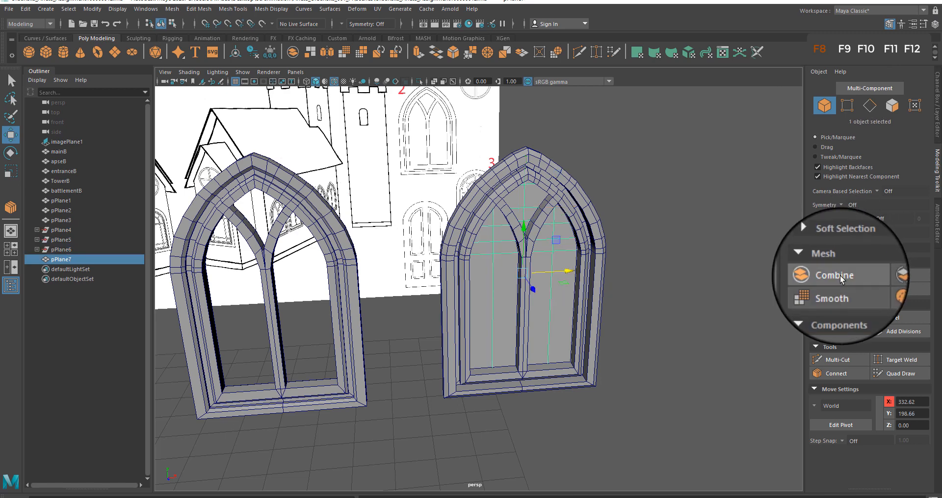